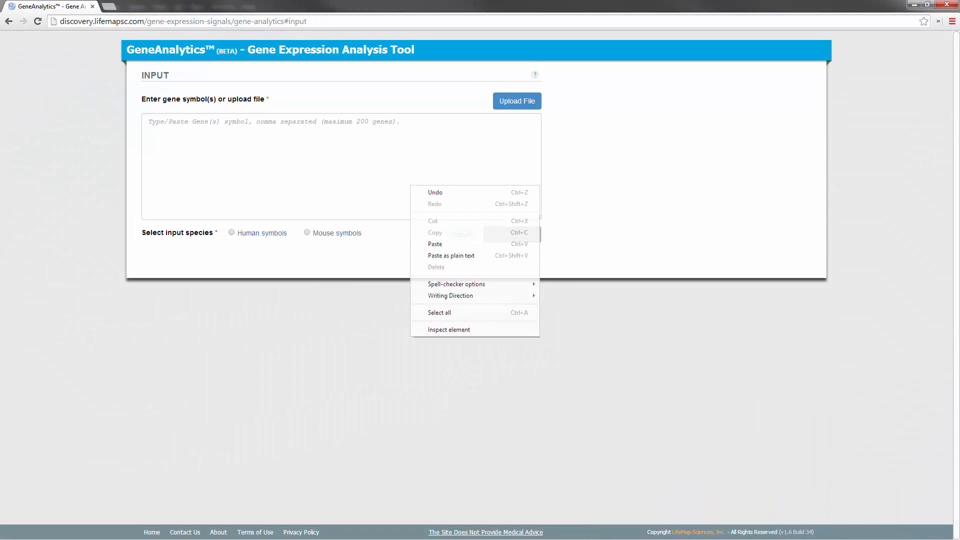
Step: Paste the hepatic gene list as Human symbols and identify it as 102 genes
{"action": "left_click", "coordinate": [434, 243]}
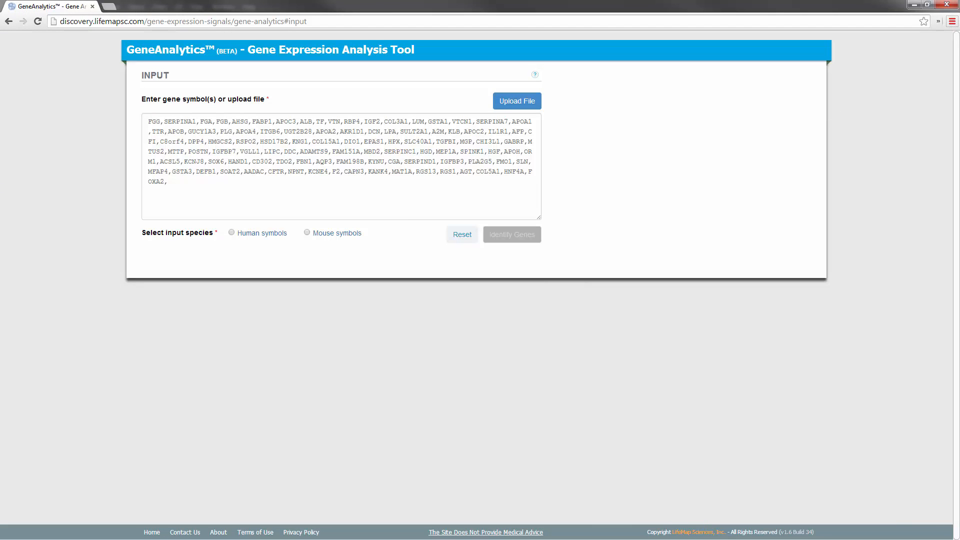
{"action": "left_click", "coordinate": [232, 233]}
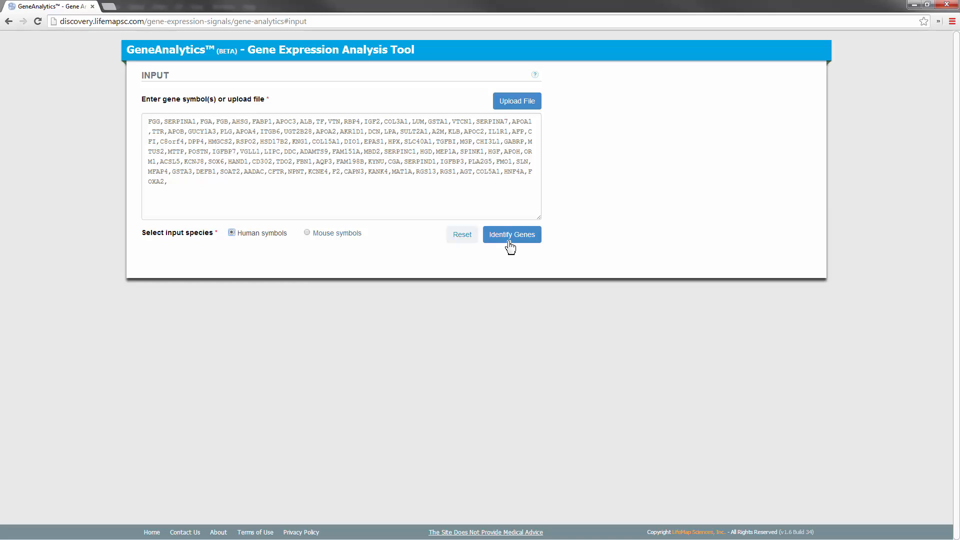
{"action": "left_click", "coordinate": [510, 234]}
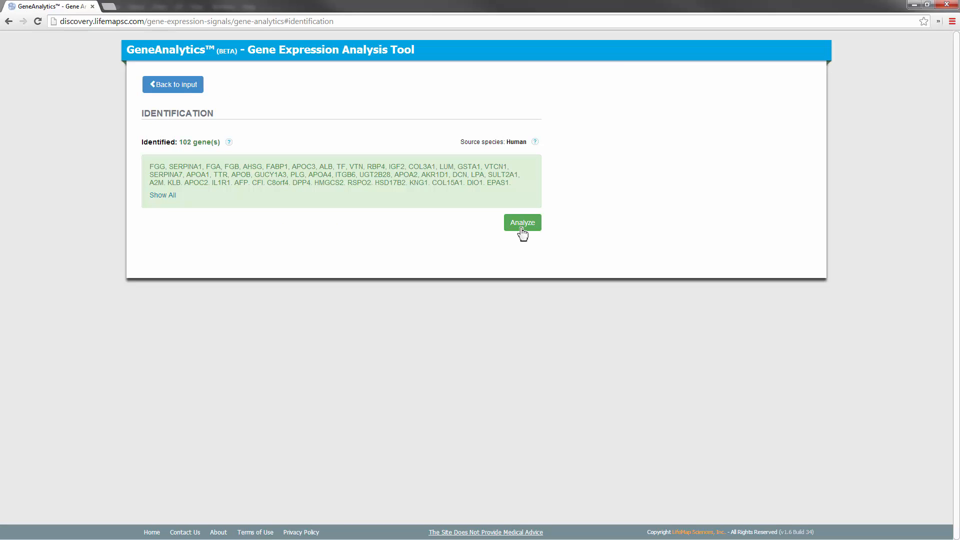
Step: Analyze the 102 identified genes, yielding 917 scored entities with liver ranked first
{"action": "left_click", "coordinate": [520, 222]}
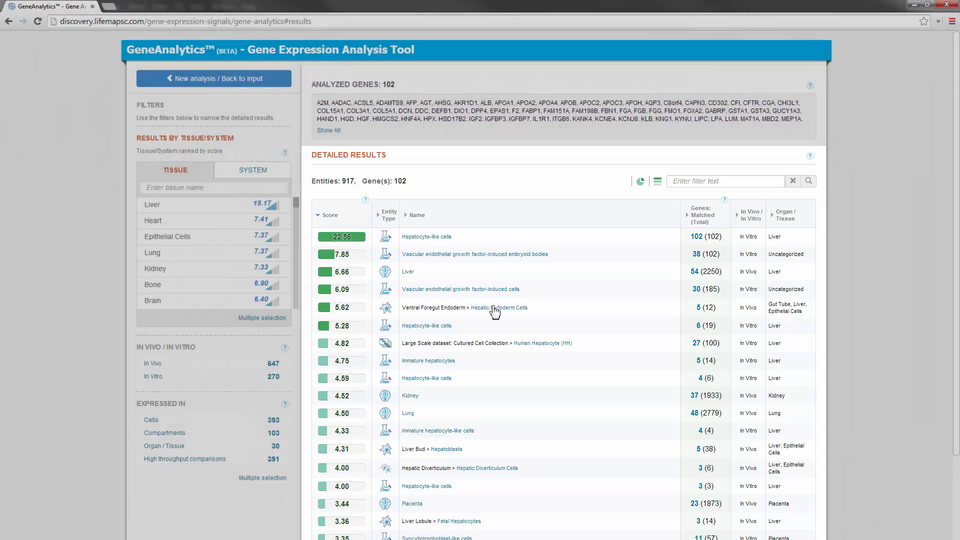
{"action": "left_click", "coordinate": [498, 308]}
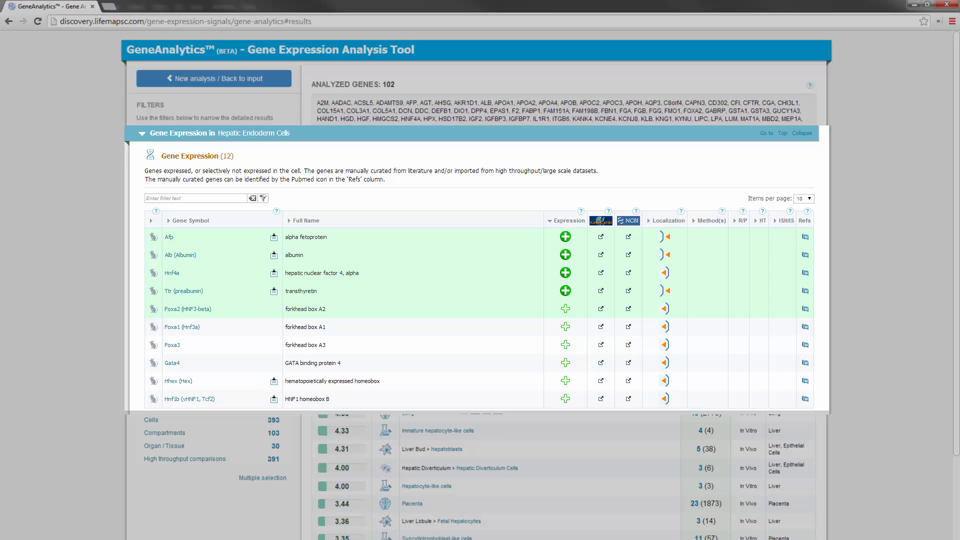
{"action": "left_click", "coordinate": [800, 133]}
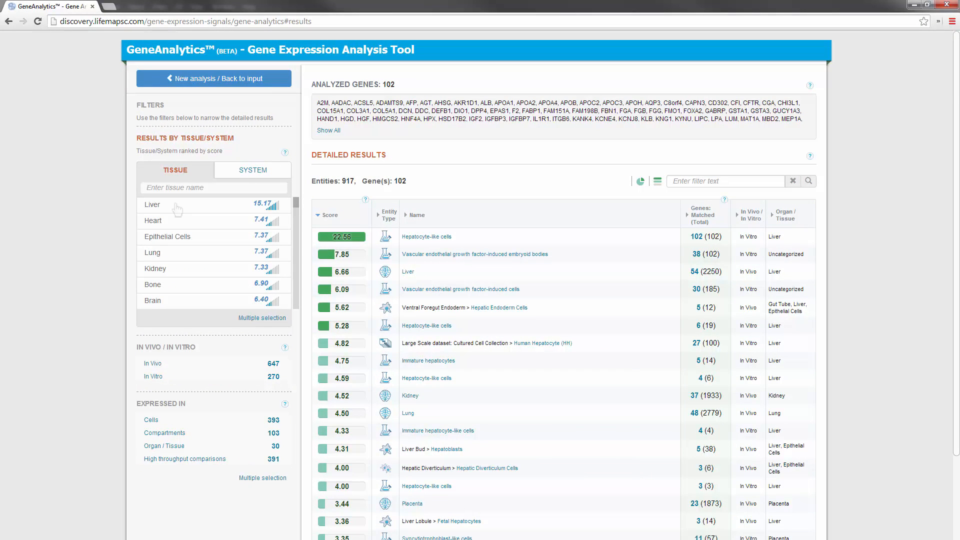
Step: Filter the results to Liver tissue, reducing 917 entities to 38
{"action": "left_click", "coordinate": [151, 205]}
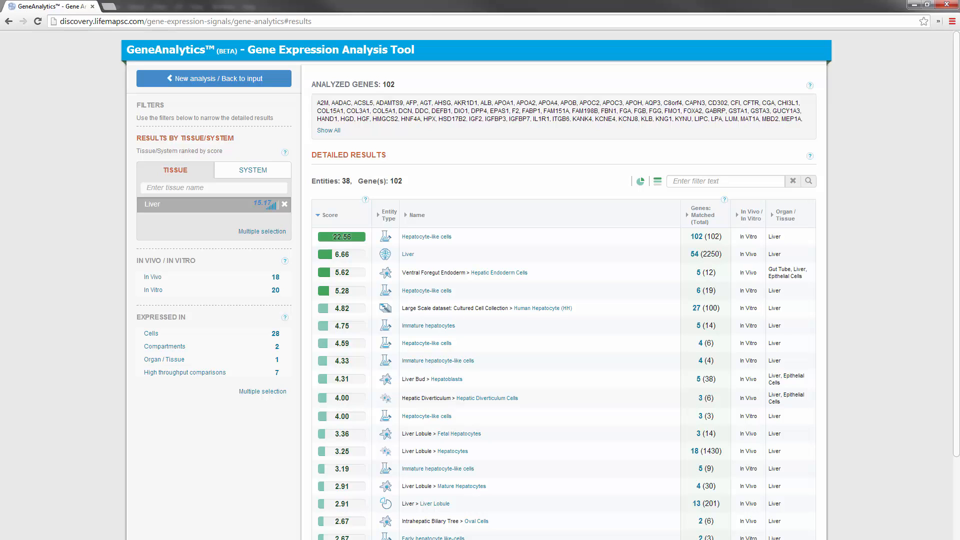
{"action": "left_click", "coordinate": [407, 254]}
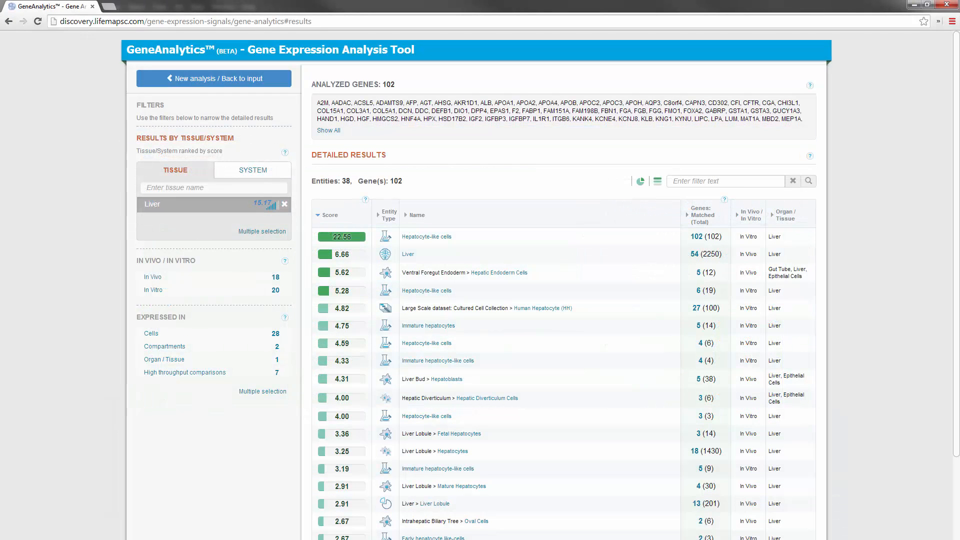
{"action": "scroll", "scroll_direction": "down", "scroll_amount": 3}
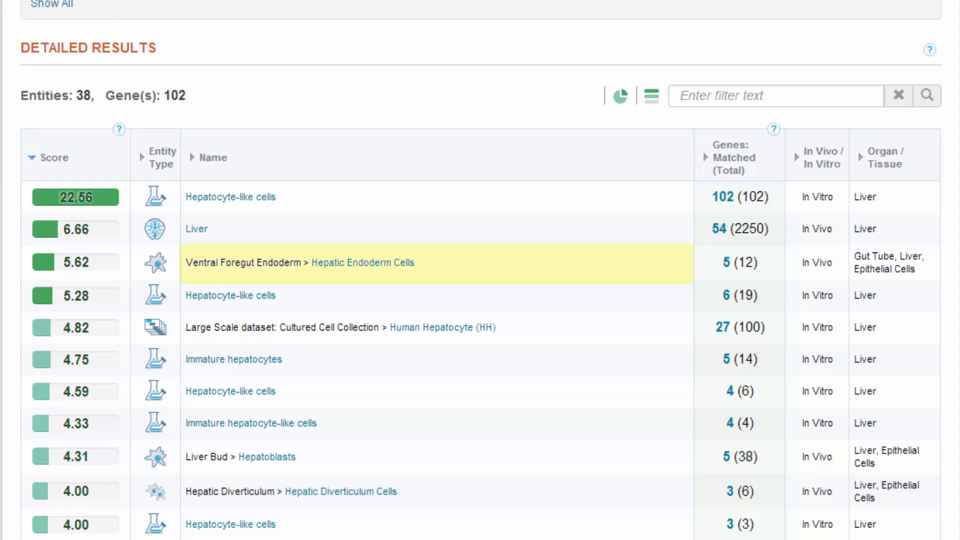
Step: Return to an empty gene input form for a new analysis
{"action": "left_click", "coordinate": [362, 263]}
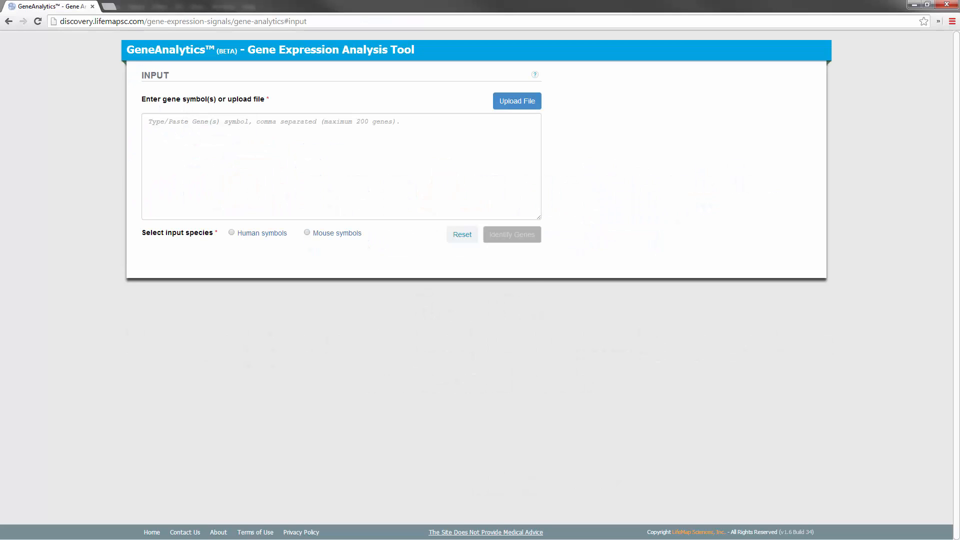
Step: Paste the mouse gene list as Mouse symbols, identify 94 genes, and analyze them
{"action": "right_click", "coordinate": [336, 165]}
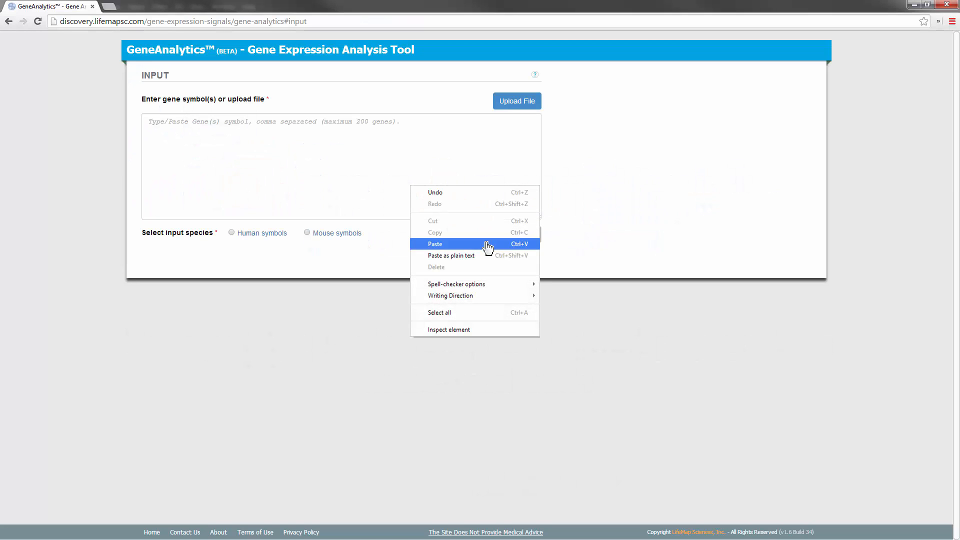
{"action": "left_click", "coordinate": [434, 244]}
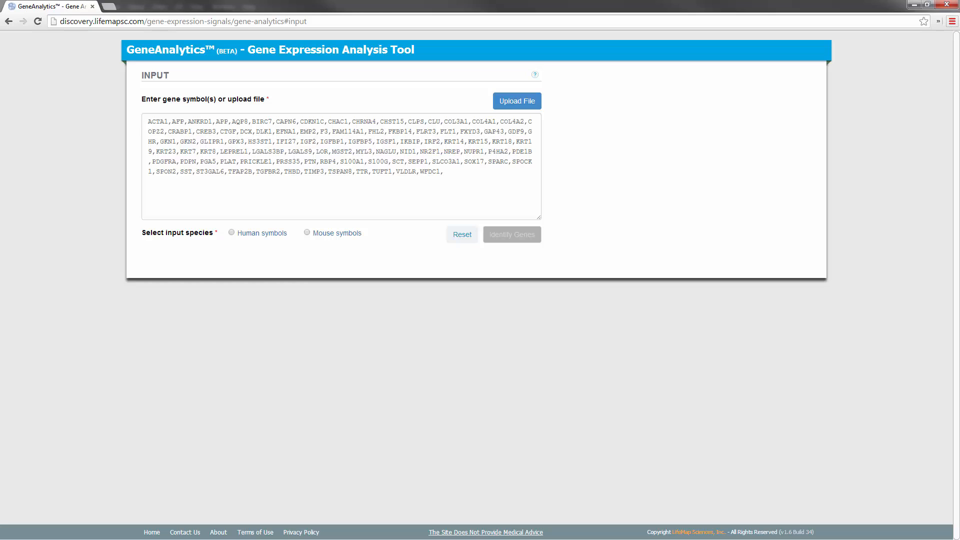
{"action": "left_click", "coordinate": [306, 233]}
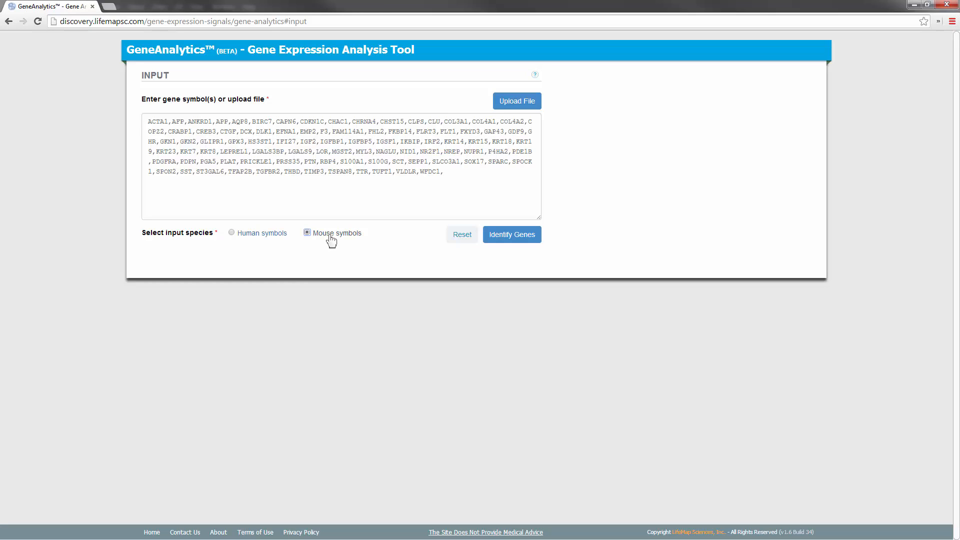
{"action": "mouse_move", "coordinate": [510, 246]}
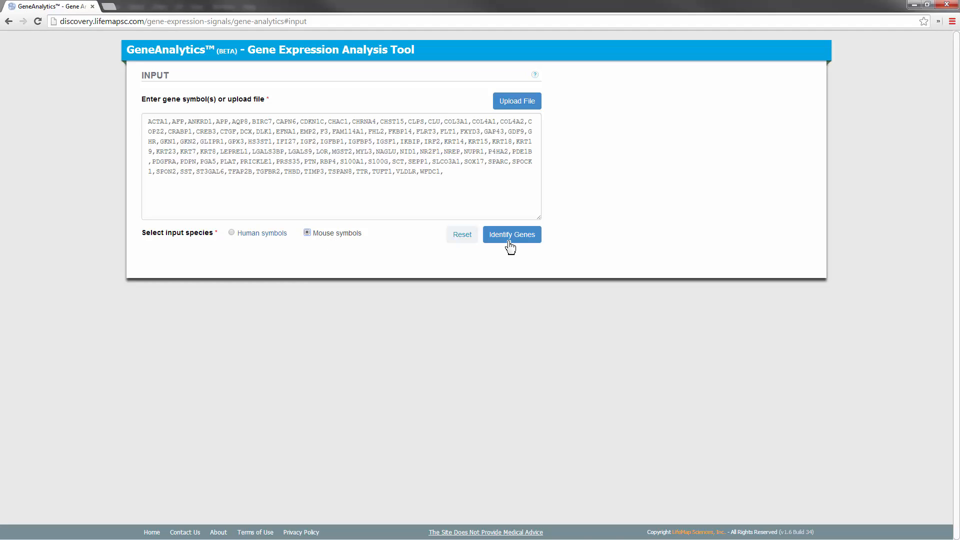
{"action": "left_click", "coordinate": [511, 234]}
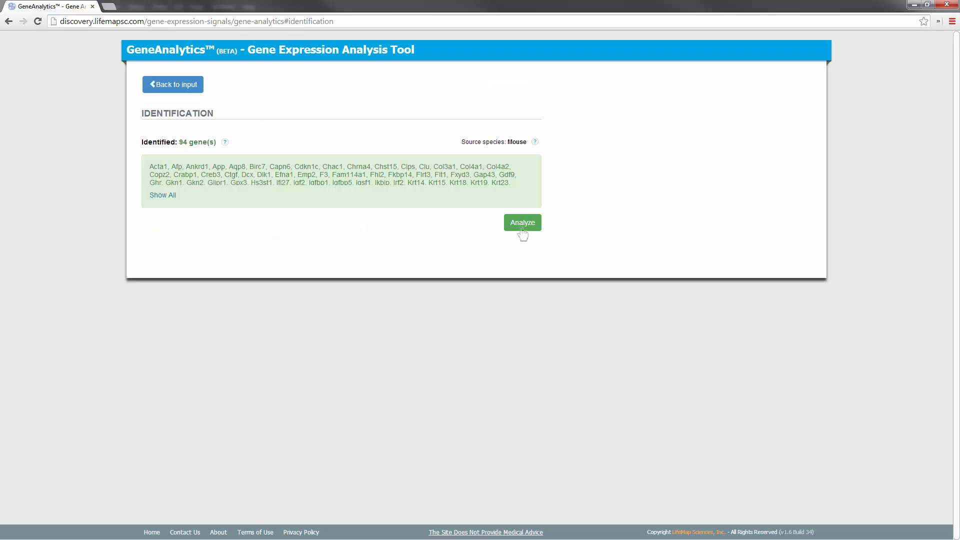
{"action": "left_click", "coordinate": [522, 221]}
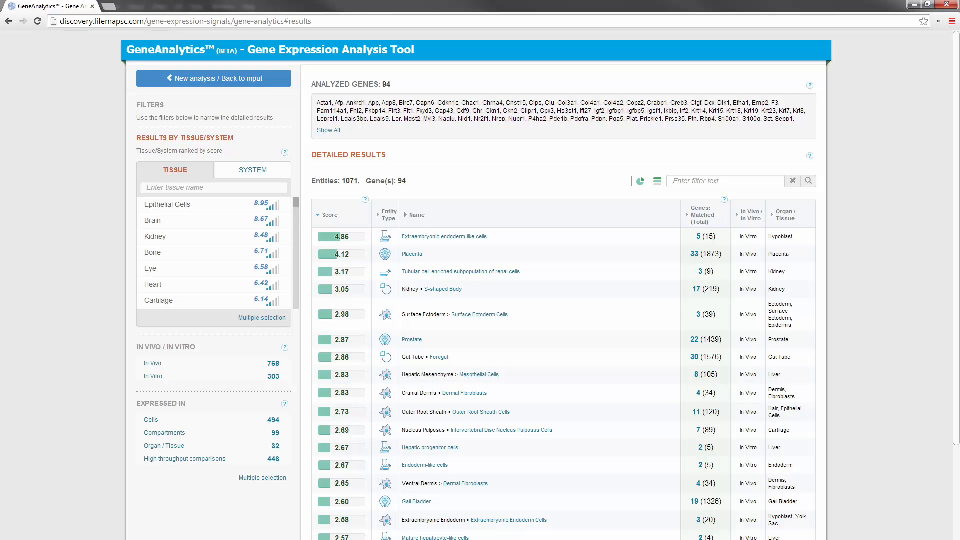